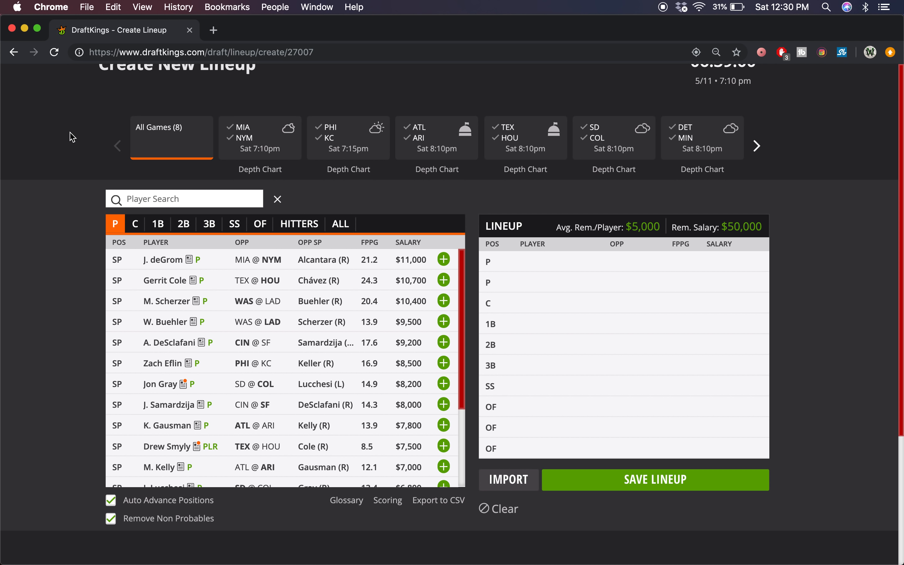
mouse_move(156, 277)
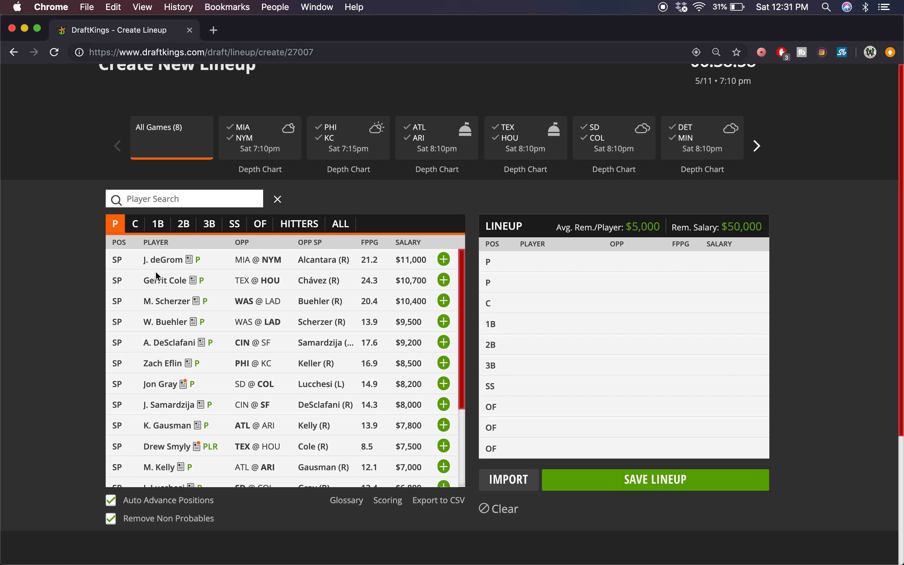
Review J. deGrom's player card and draft him into the first pitcher slot ($11,000)
left_click(163, 260)
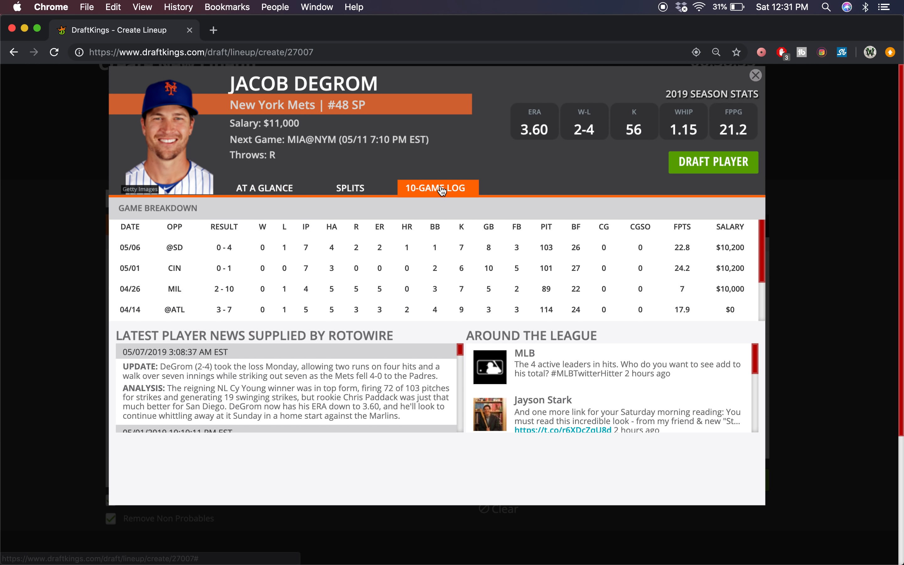
mouse_move(442, 178)
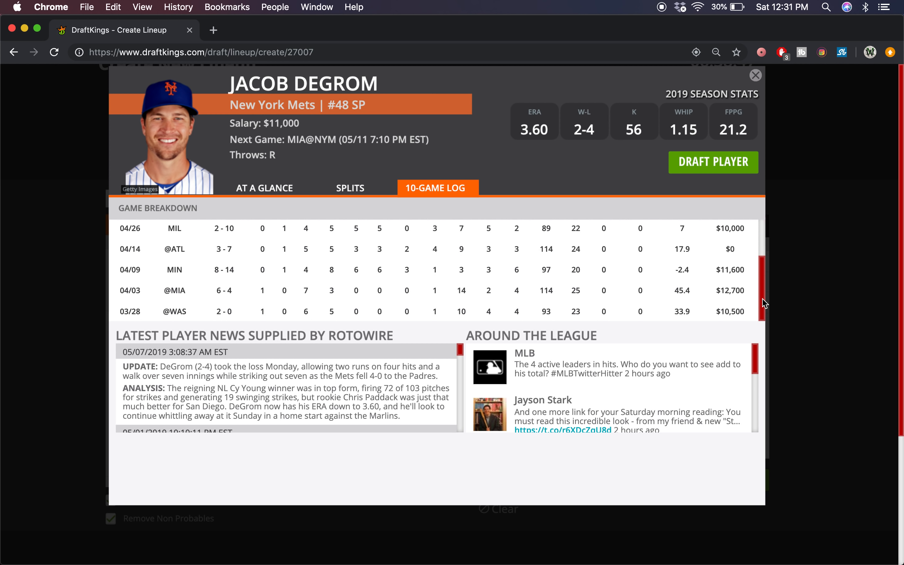
mouse_move(388, 314)
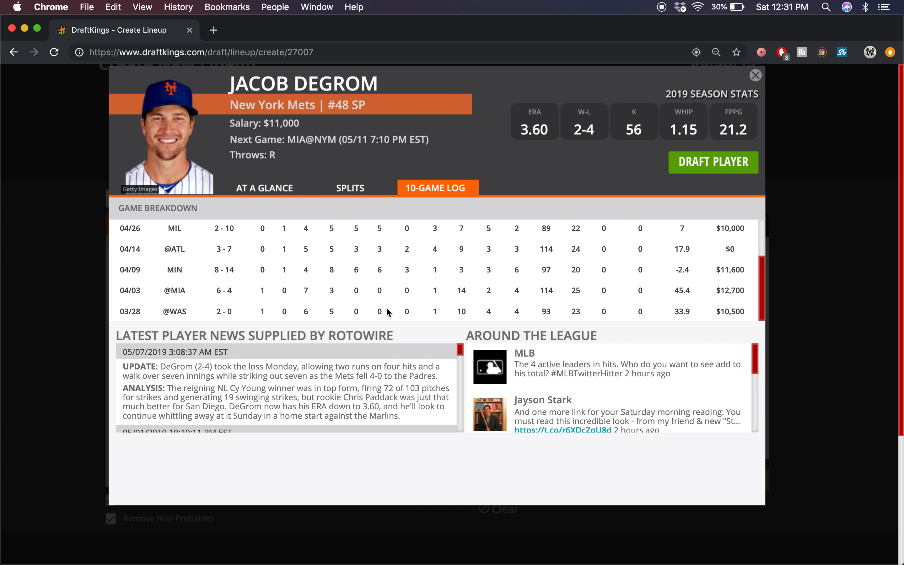
mouse_move(655, 321)
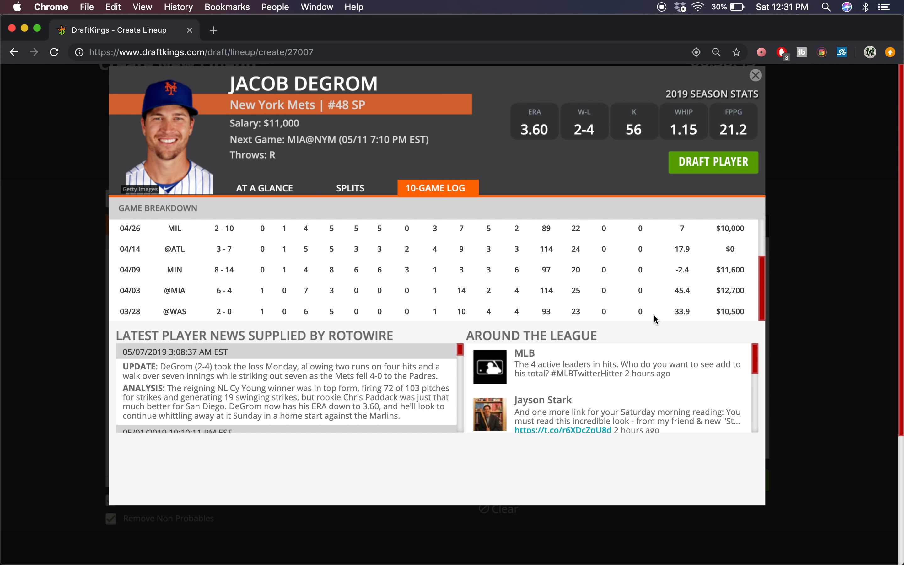
mouse_move(764, 246)
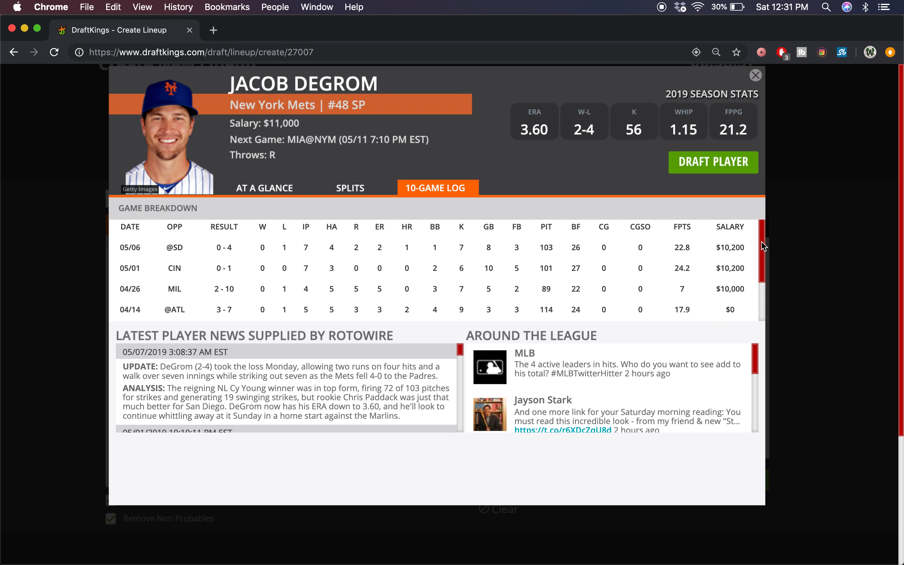
mouse_move(580, 174)
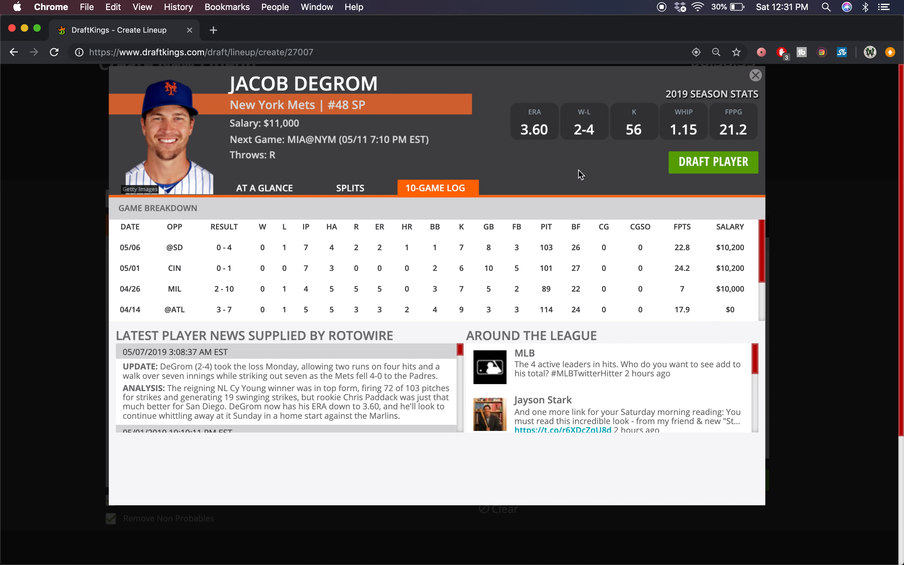
mouse_move(749, 254)
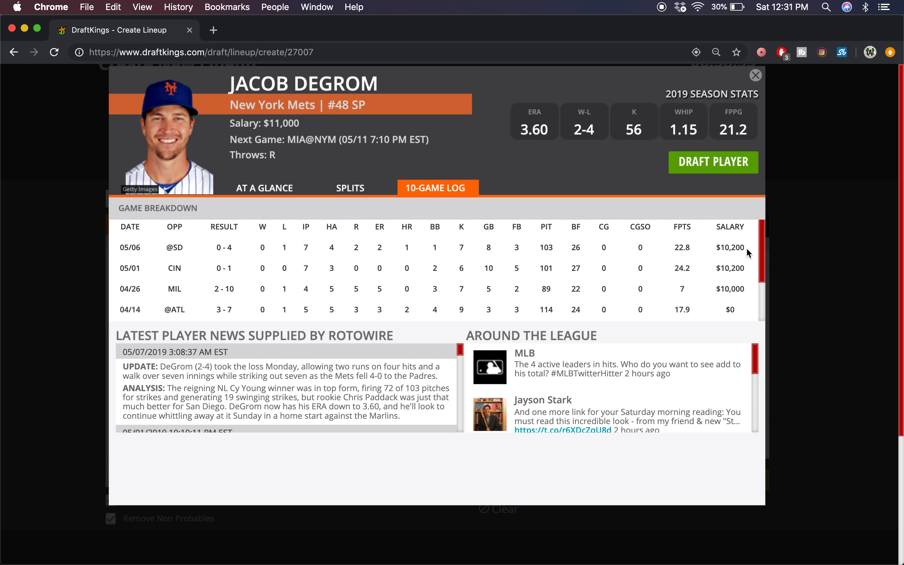
scroll("down", 3)
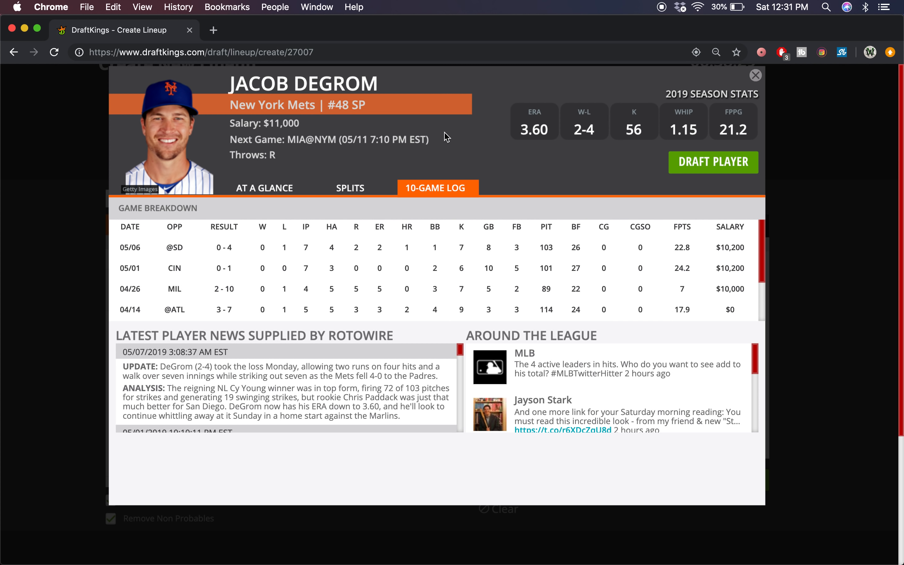
mouse_move(495, 278)
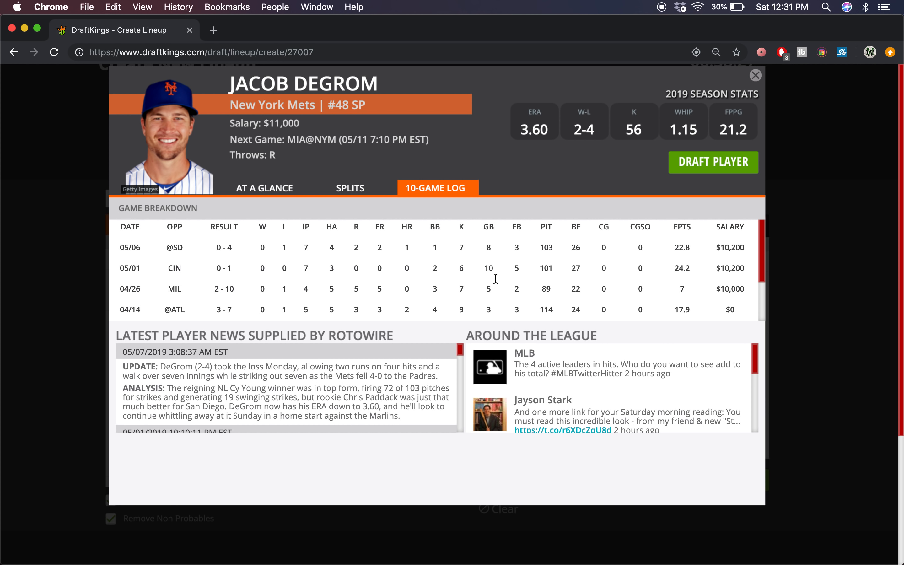
mouse_move(508, 229)
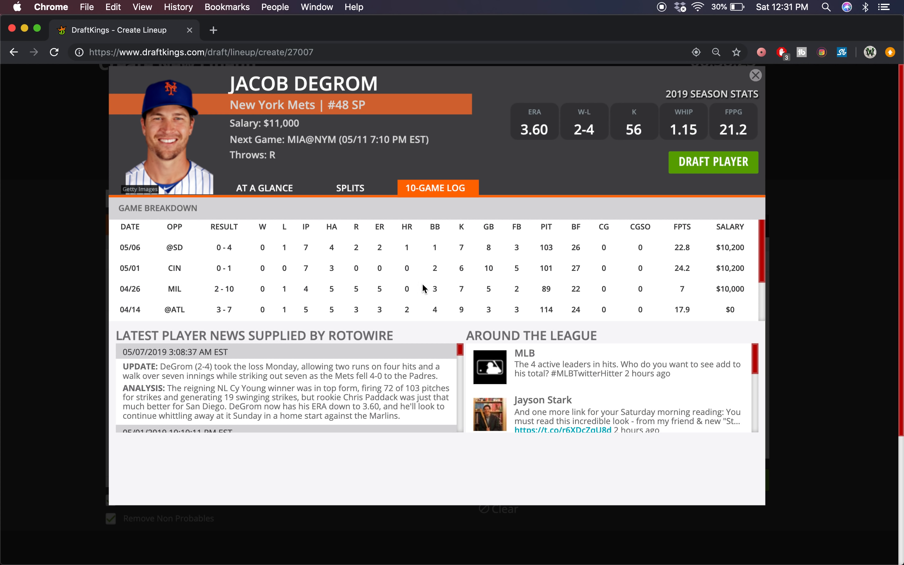
mouse_move(401, 230)
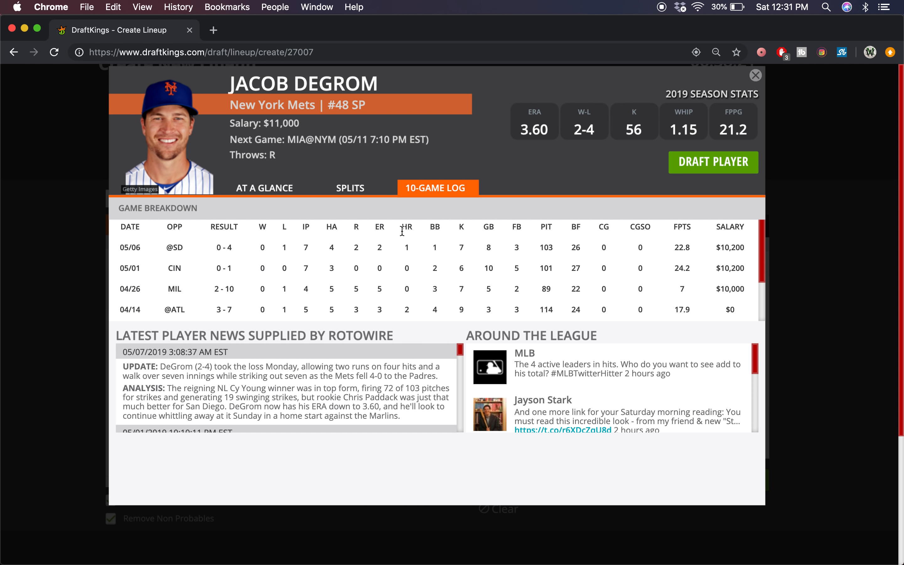
mouse_move(466, 149)
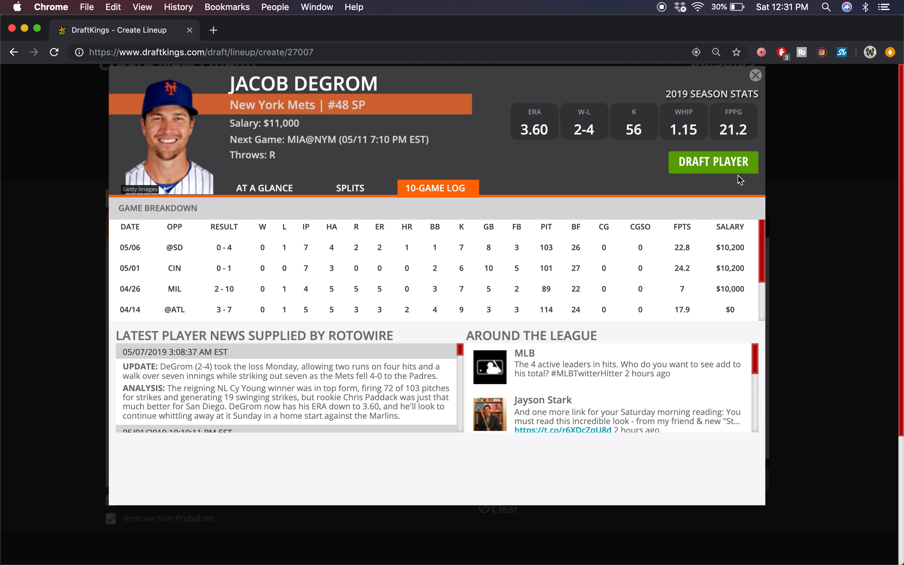
left_click(712, 161)
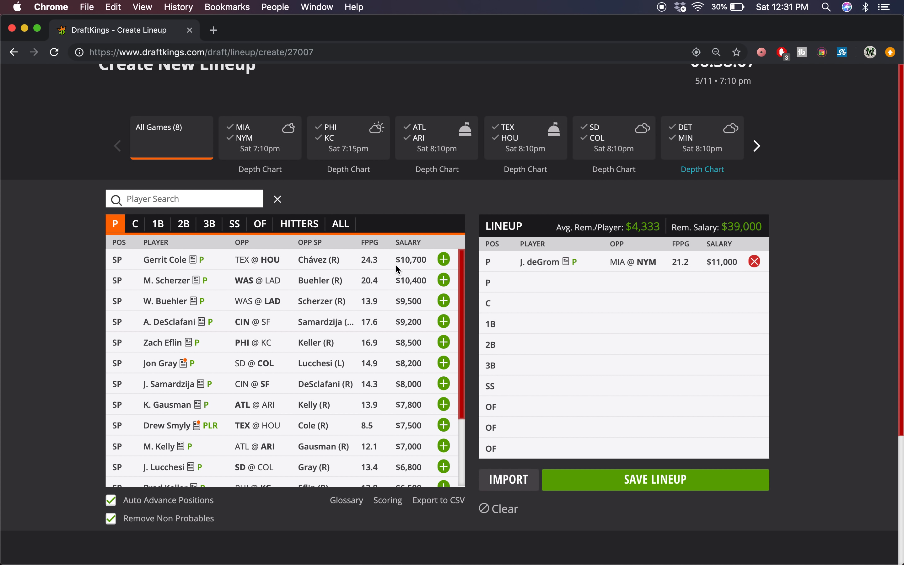
Review A. DeSclafani's 10-game log and draft him into the second pitcher slot ($9,200)
left_click(173, 322)
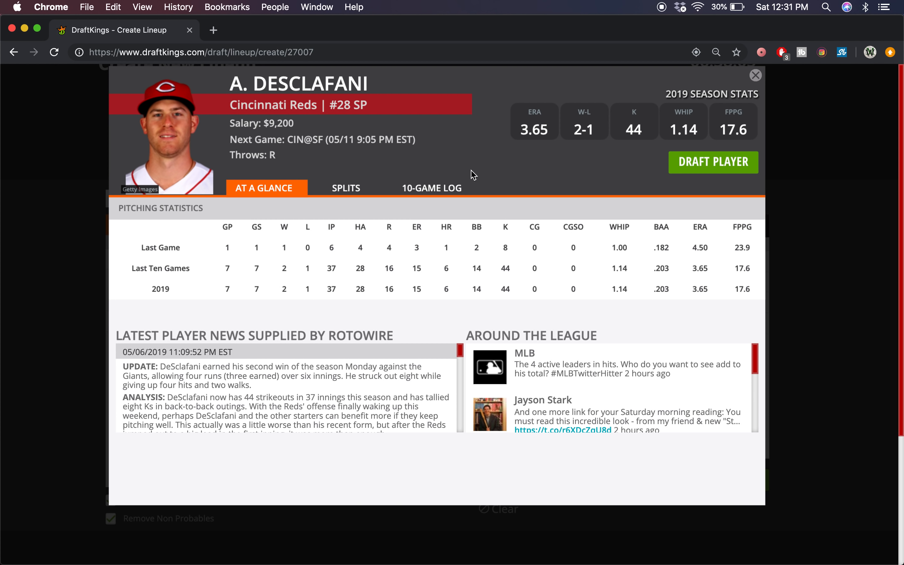
left_click(430, 187)
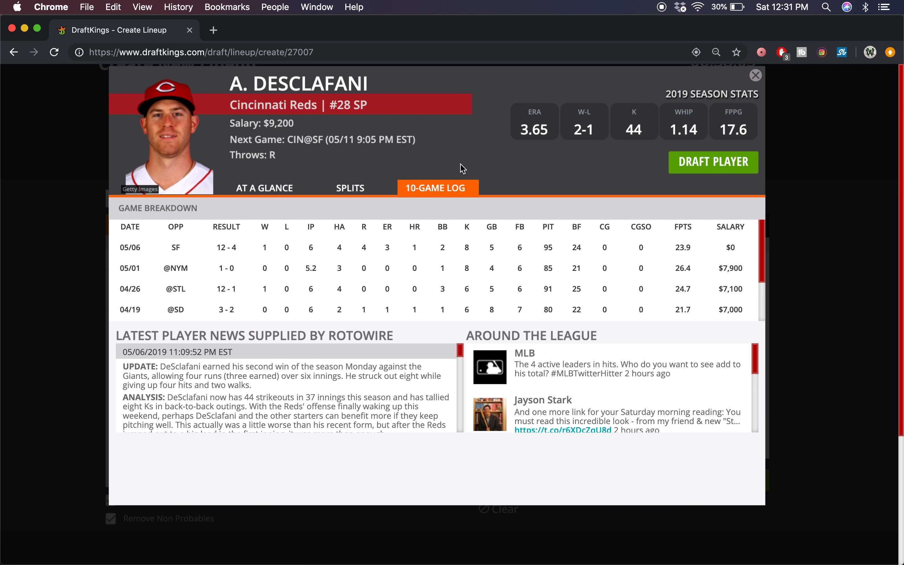
mouse_move(336, 255)
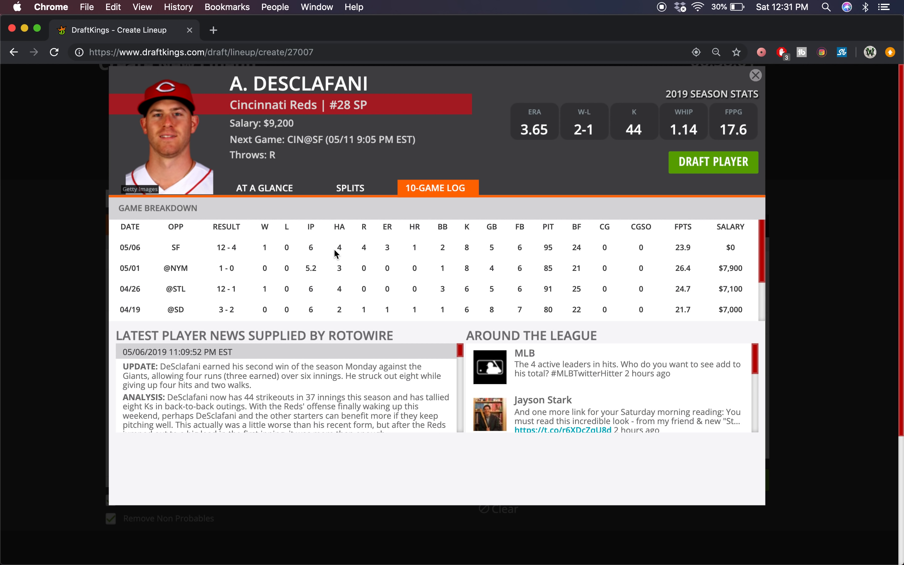
mouse_move(497, 200)
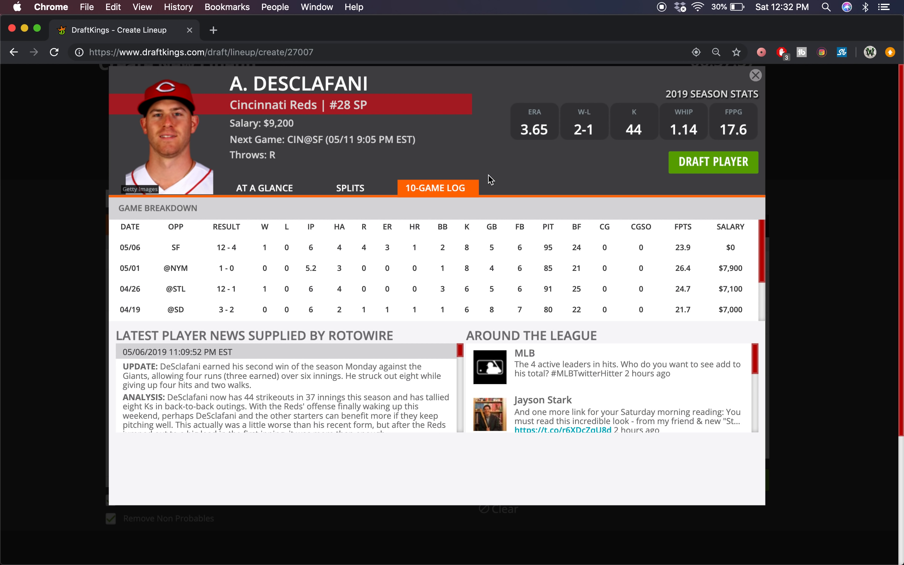
mouse_move(493, 186)
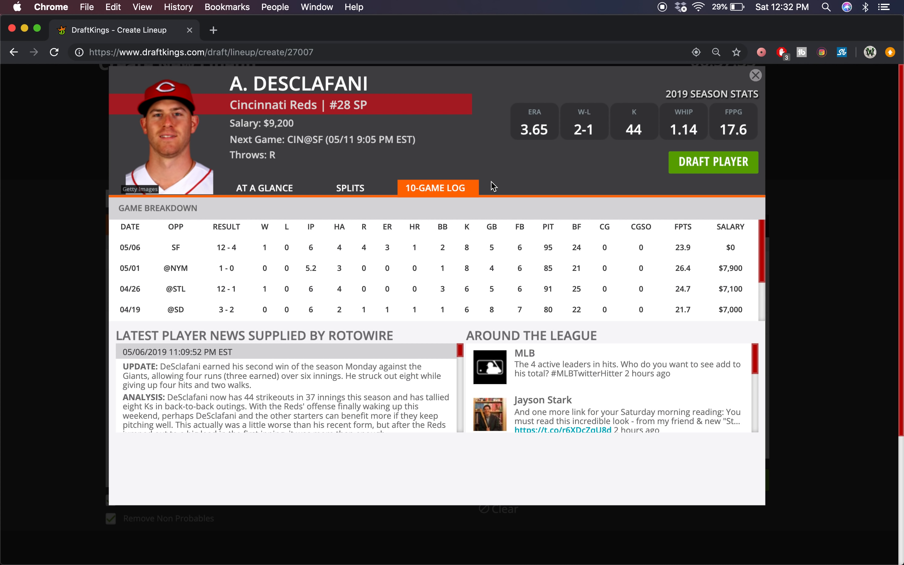
mouse_move(589, 327)
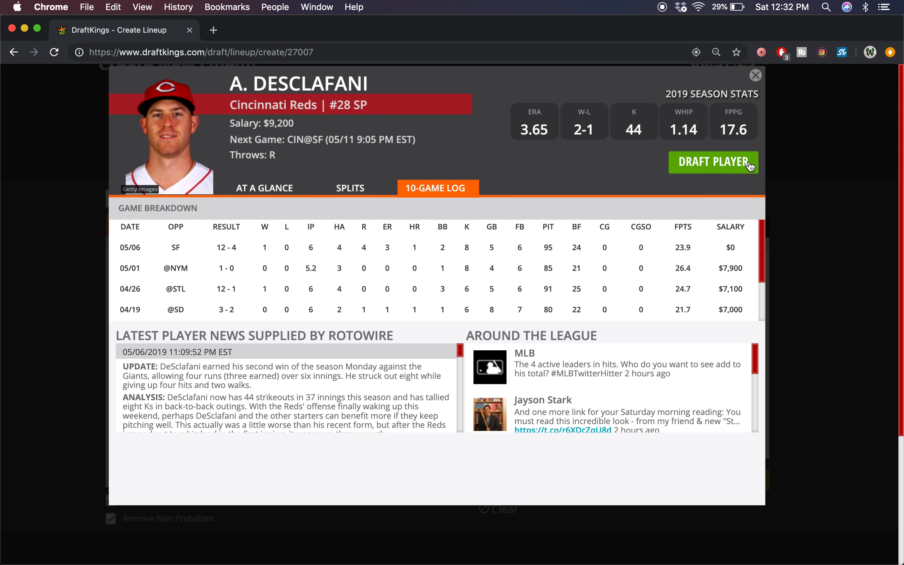
left_click(713, 162)
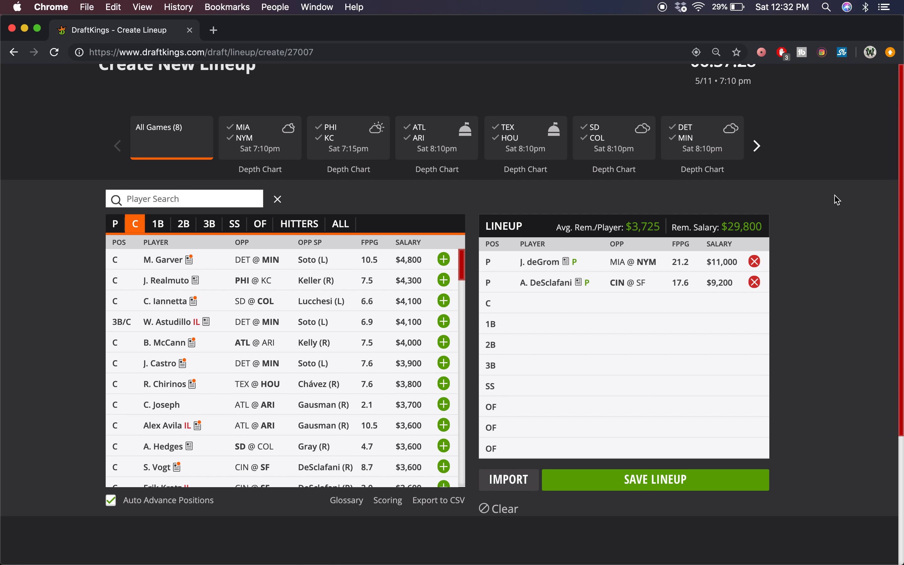
mouse_move(570, 232)
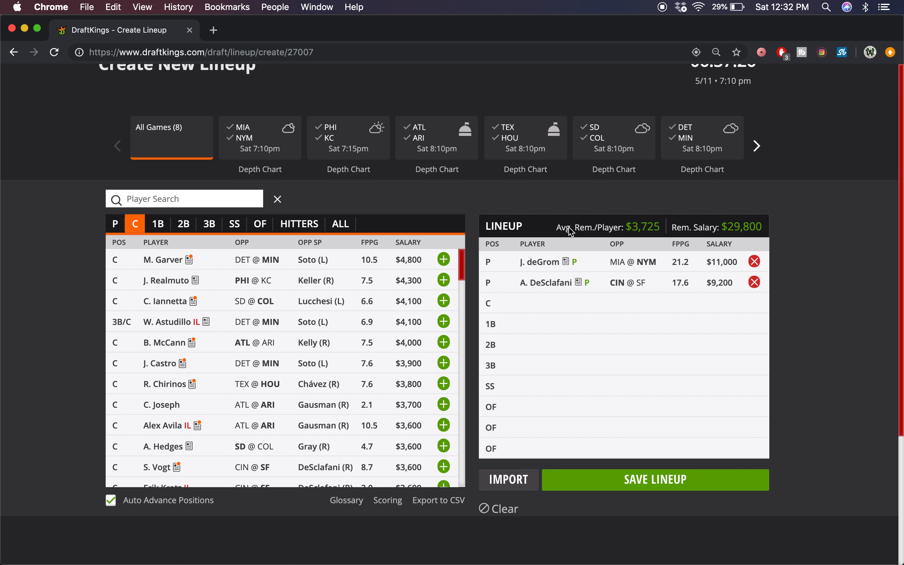
Search 'ian desmon' and bring up Ian Desmond's player card
type("i")
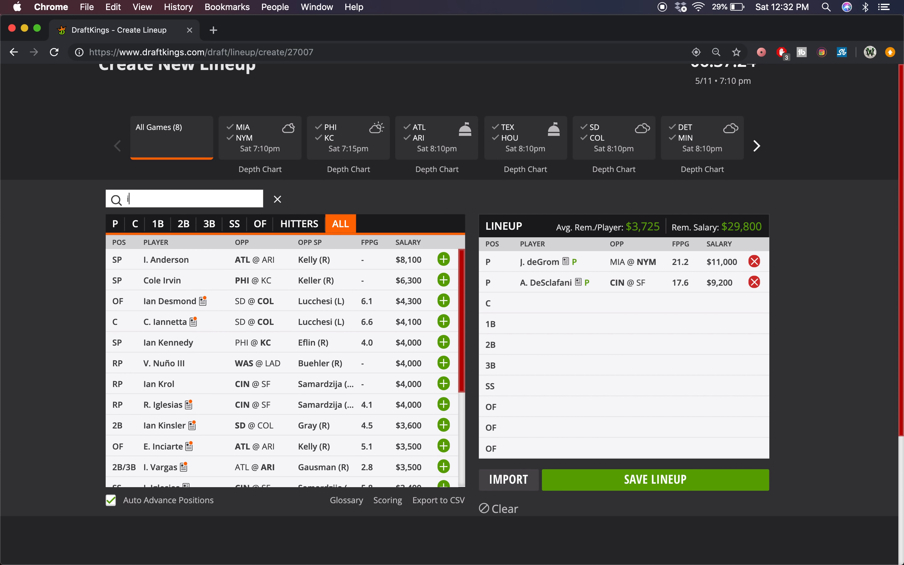
type("ian desmon")
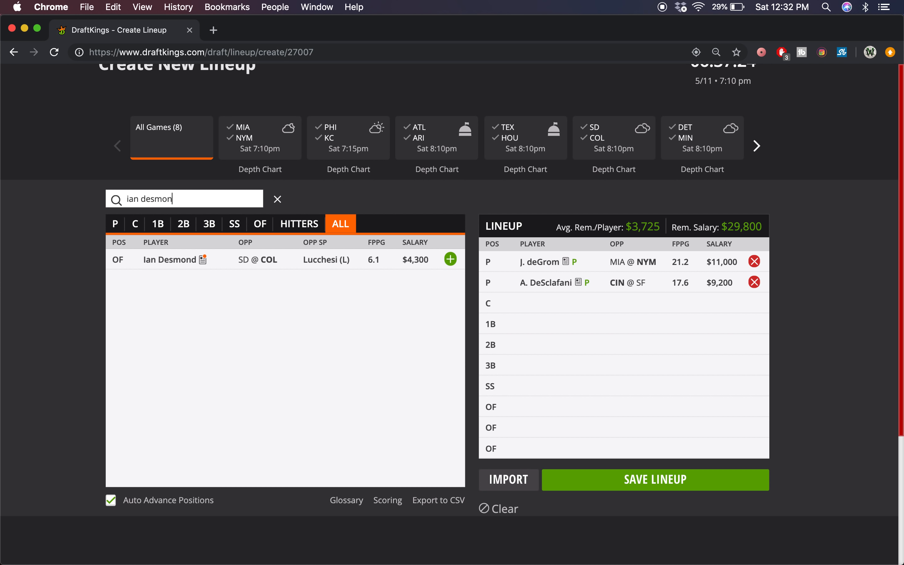
left_click(169, 259)
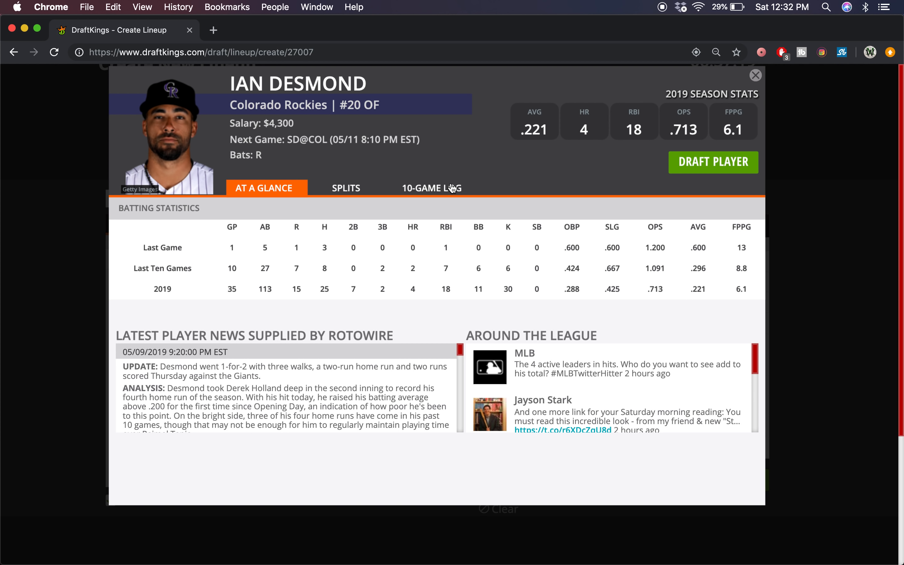
Check Desmond's 10-game log, draft him into the first outfield slot ($4,300), then search 'stew'
left_click(431, 188)
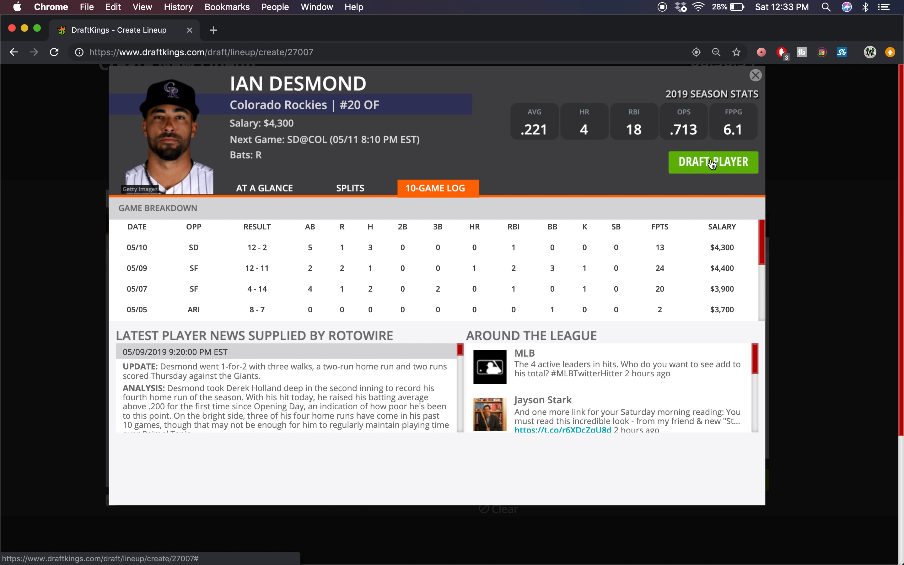
left_click(712, 162)
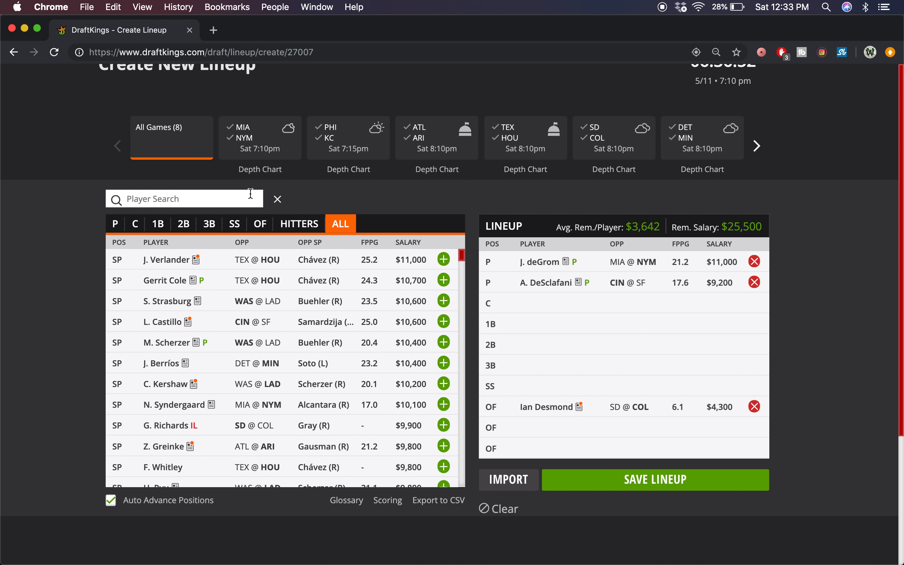
type("stew")
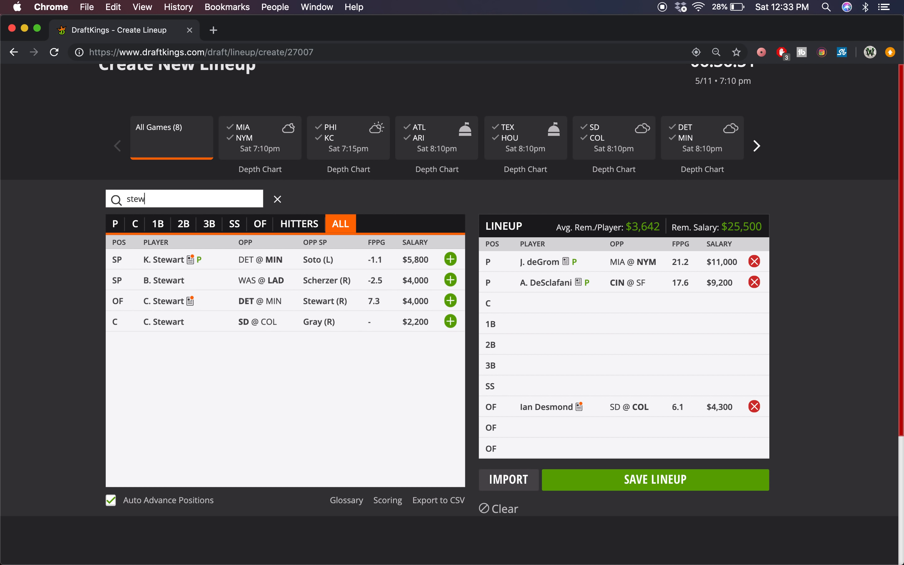
Finish the 'stewart' search and review C. Stewart's batting overview and 10-game log
type("art")
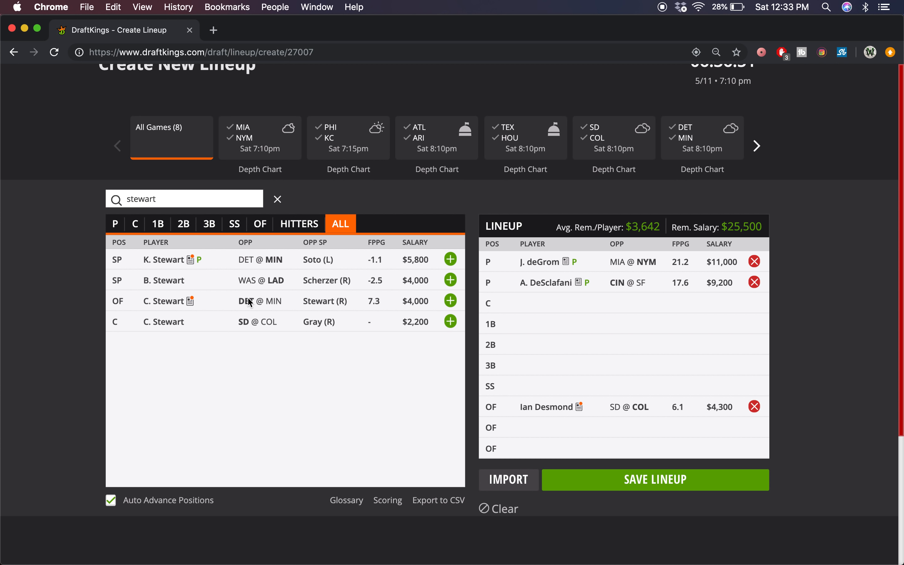
left_click(164, 300)
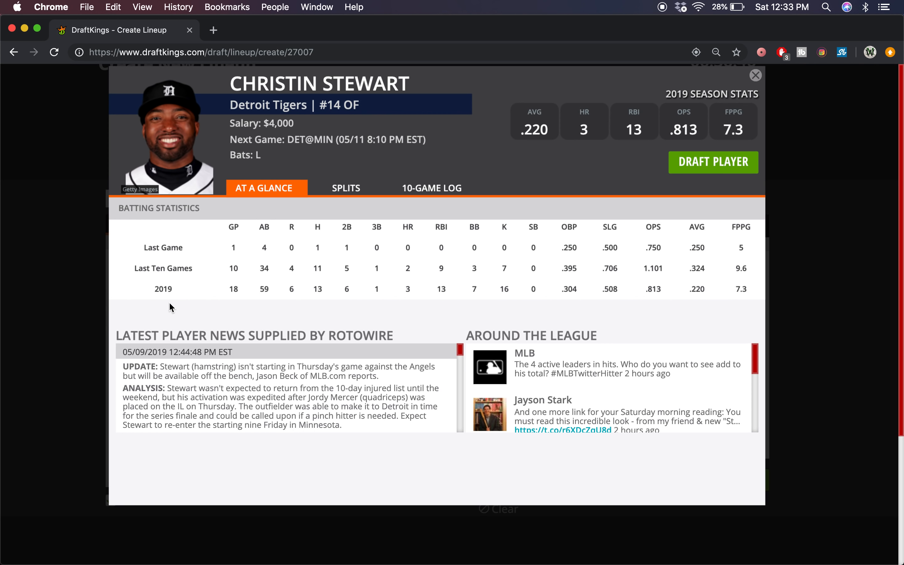
left_click(431, 187)
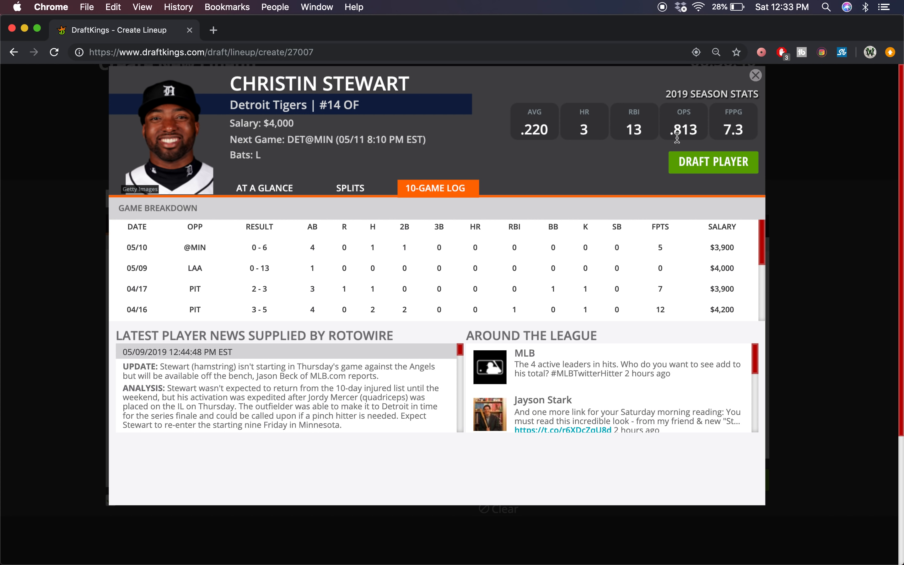
left_click(264, 188)
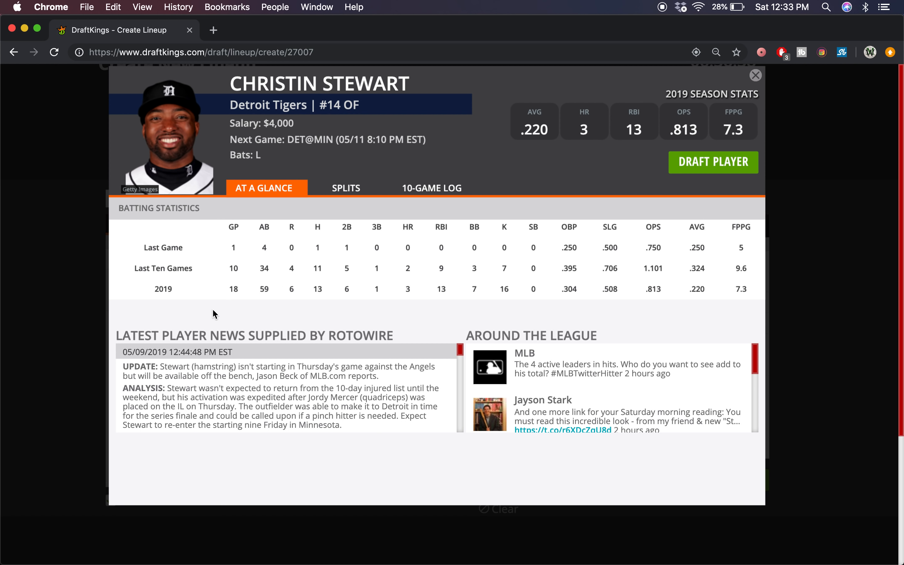
mouse_move(394, 185)
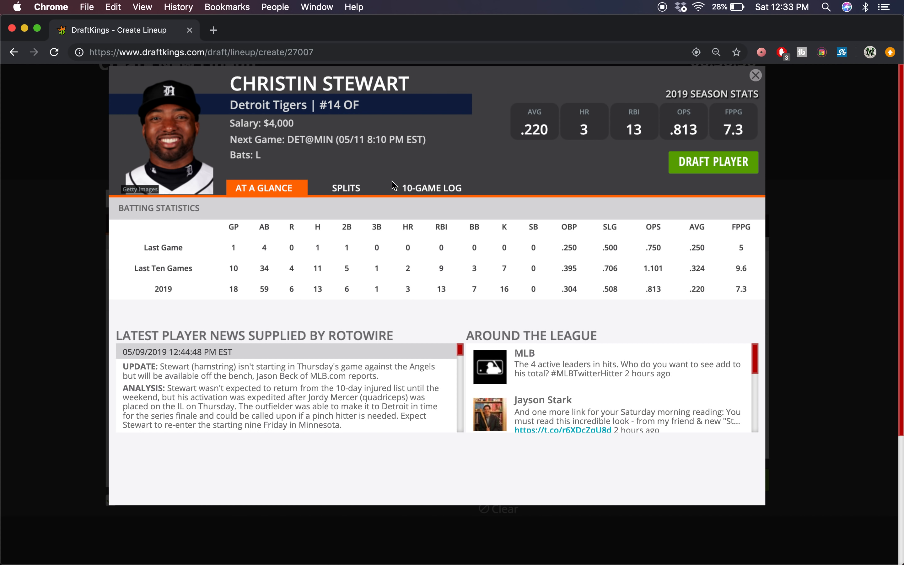
left_click(436, 187)
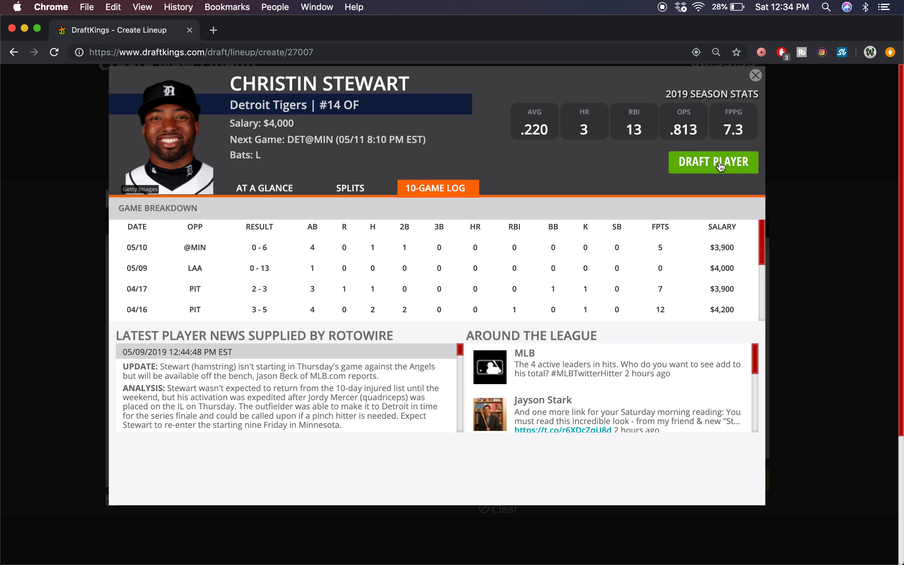
Draft Stewart into the second outfield slot ($4,000), search 'ca' and review R. Canó's game log
left_click(713, 162)
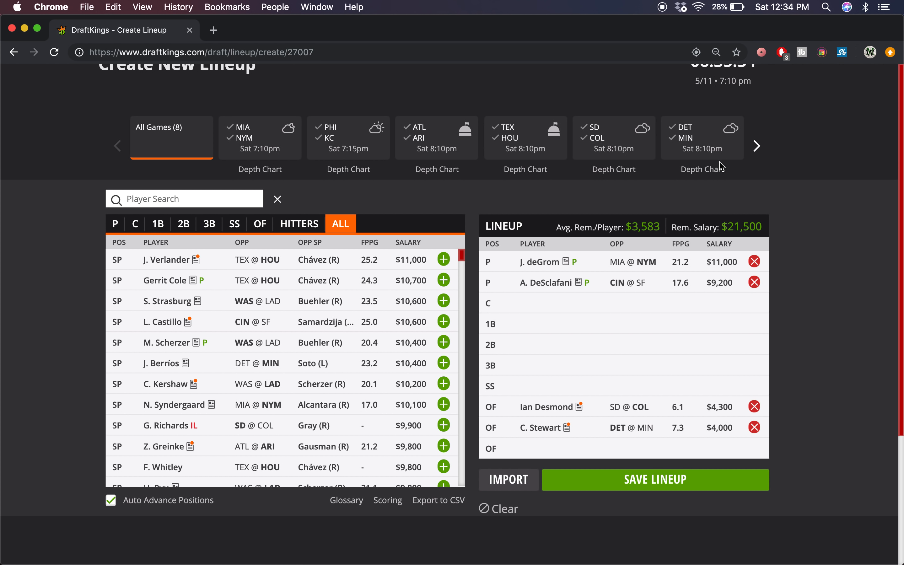
type("cano")
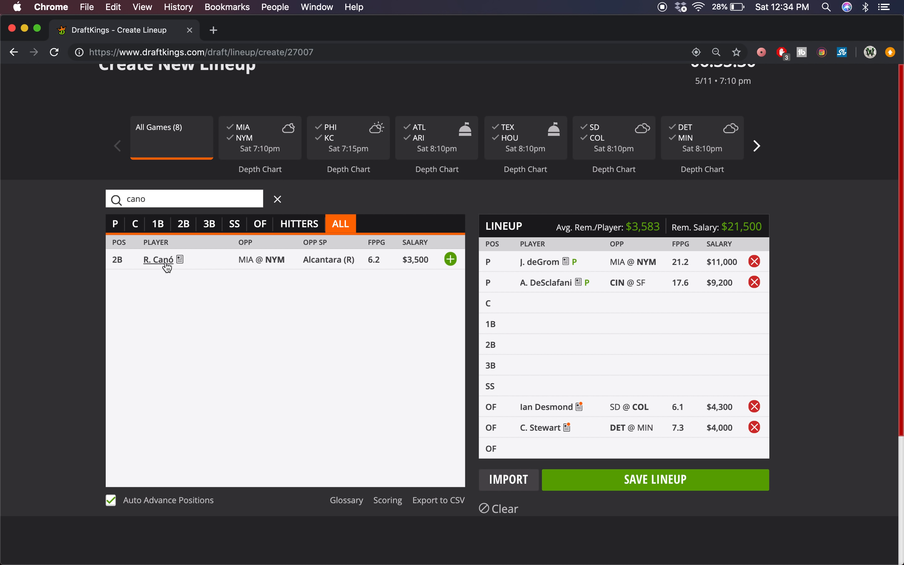
left_click(158, 259)
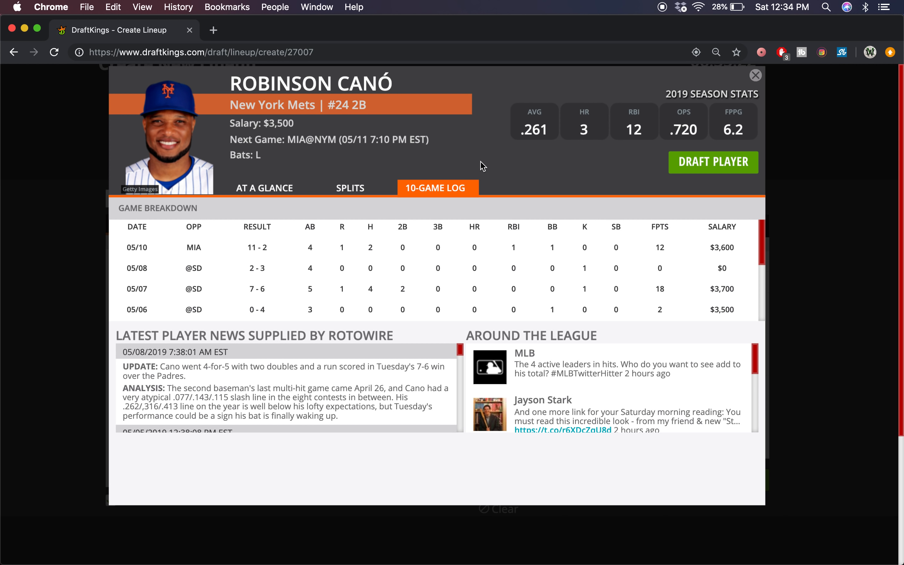
mouse_move(483, 167)
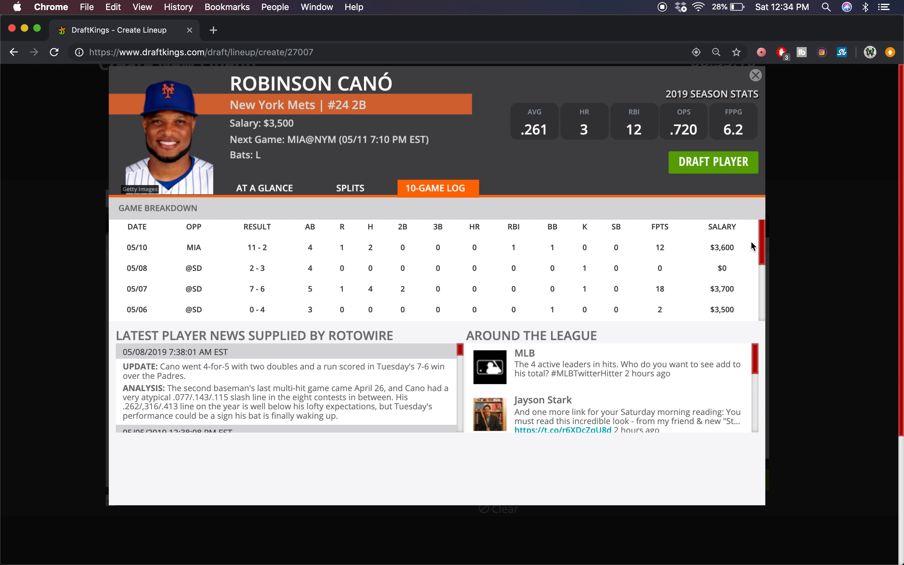
scroll("down", 3)
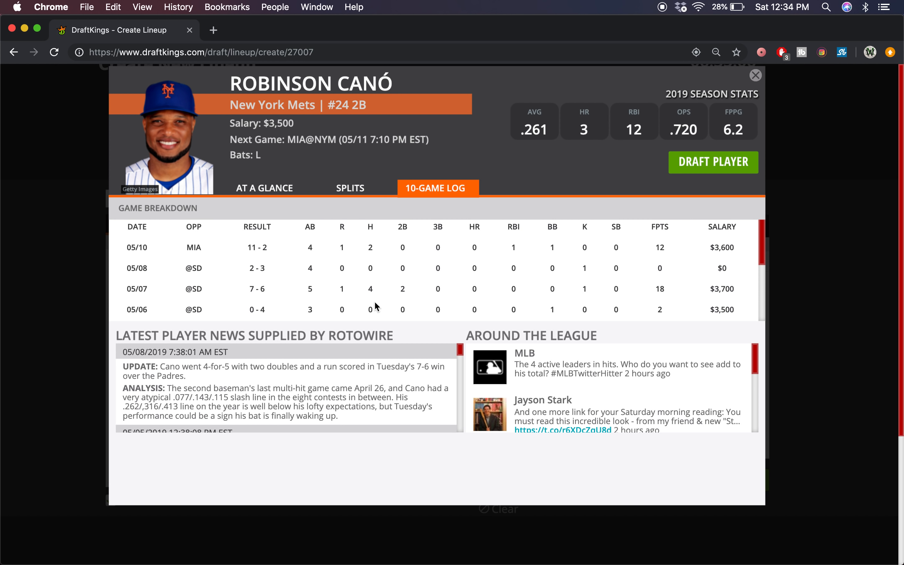
mouse_move(509, 277)
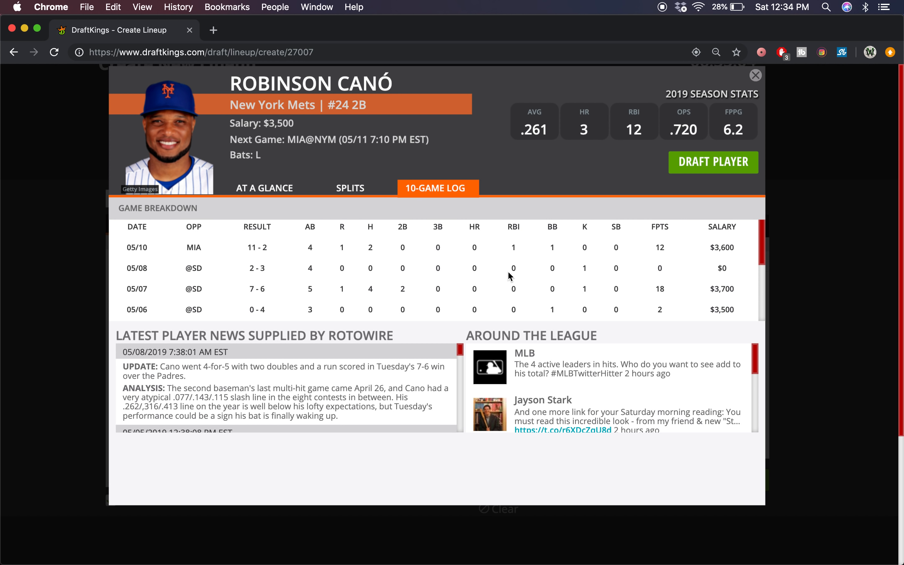
mouse_move(411, 289)
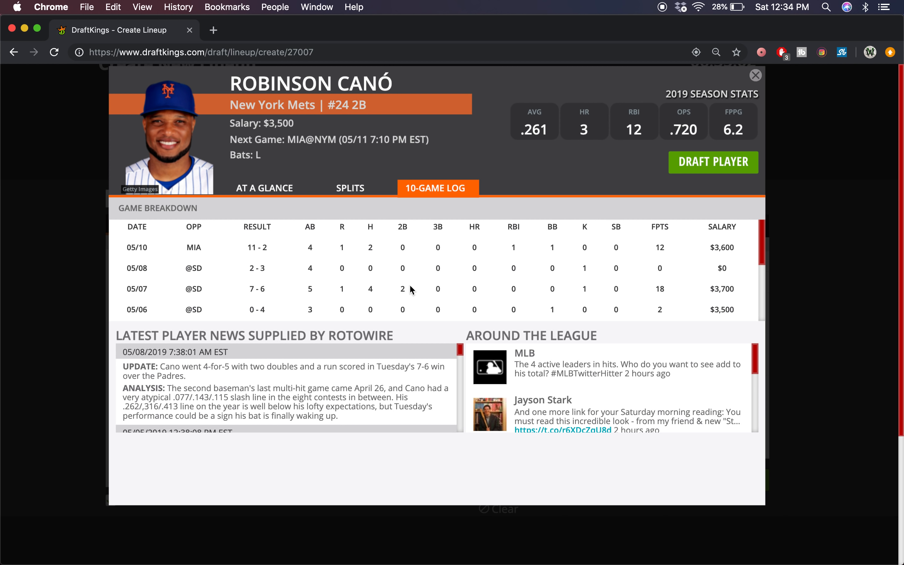
mouse_move(598, 250)
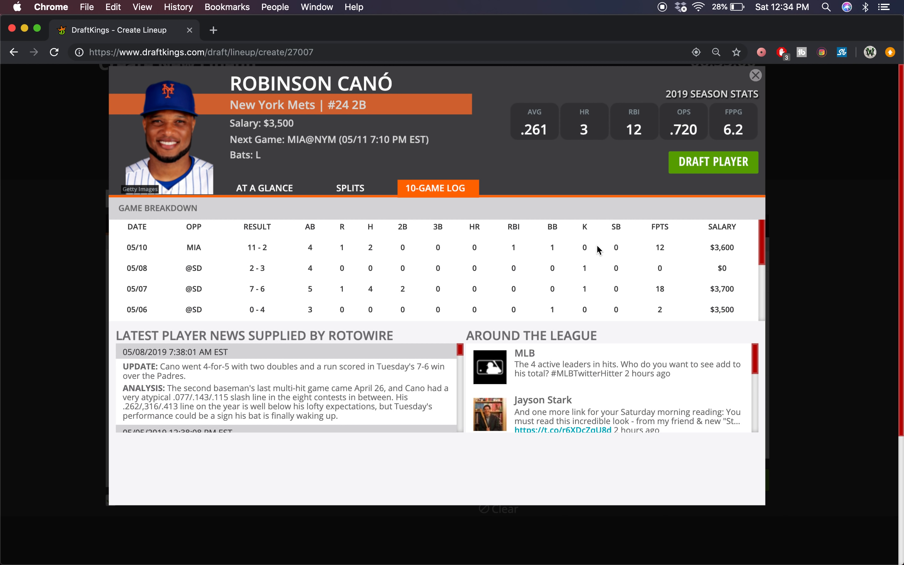
mouse_move(610, 187)
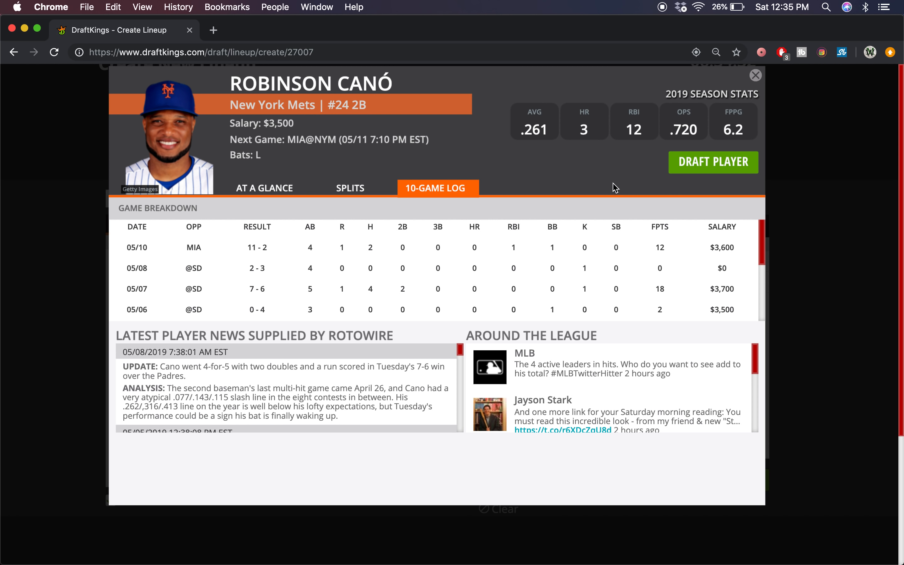
mouse_move(718, 157)
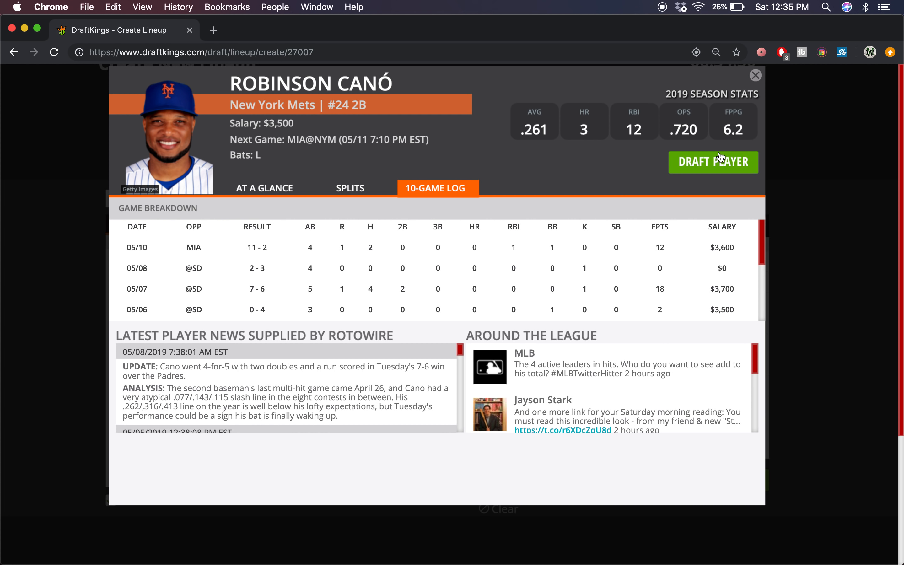
Draft Canó into the 2B slot ($3,500) and bring up J. Candelario's card via 'cande' search
left_click(756, 75)
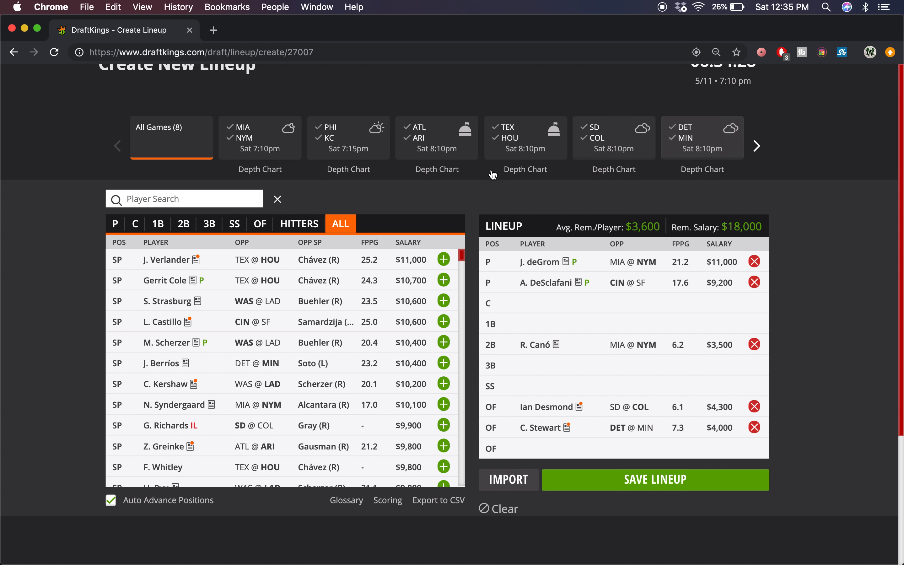
type("cande")
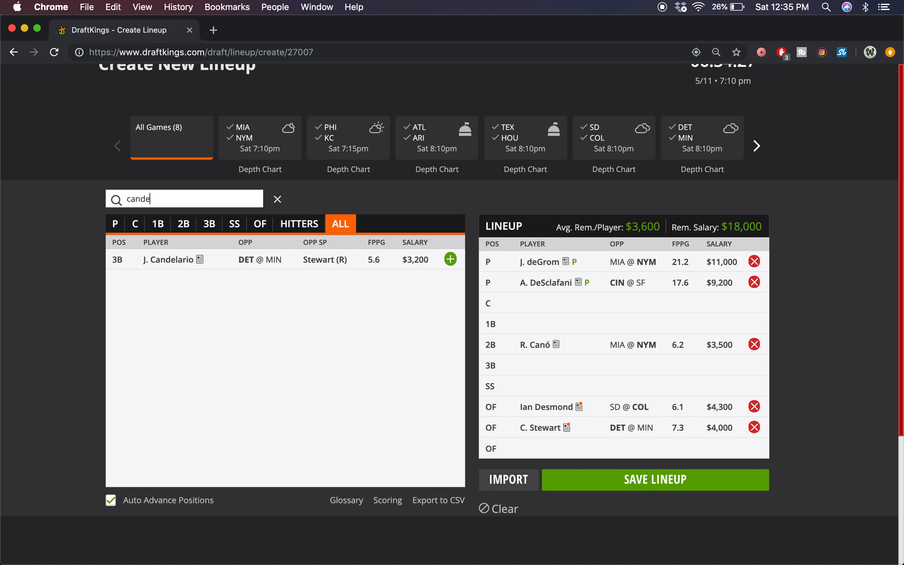
left_click(169, 259)
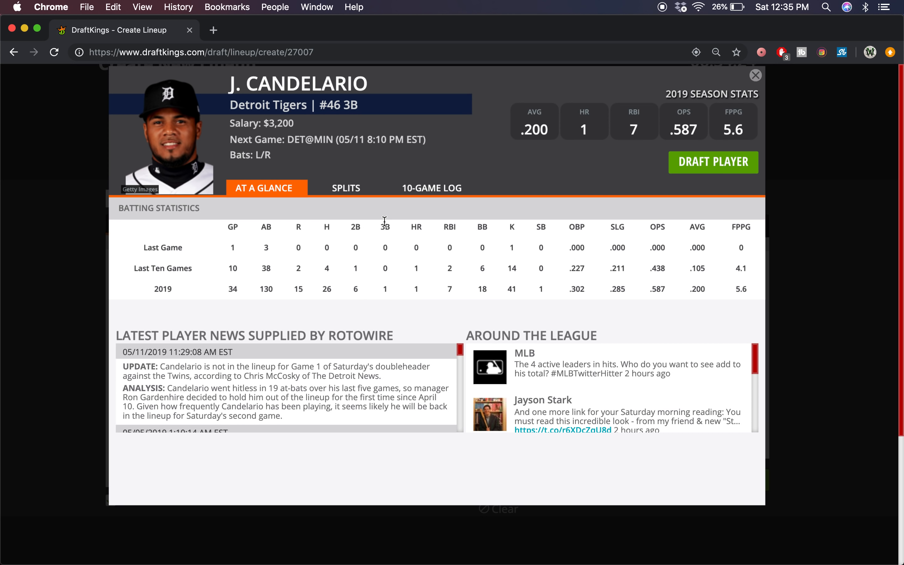
Review Candelario's 10-game log and draft him into the 3B slot ($3,200)
left_click(437, 188)
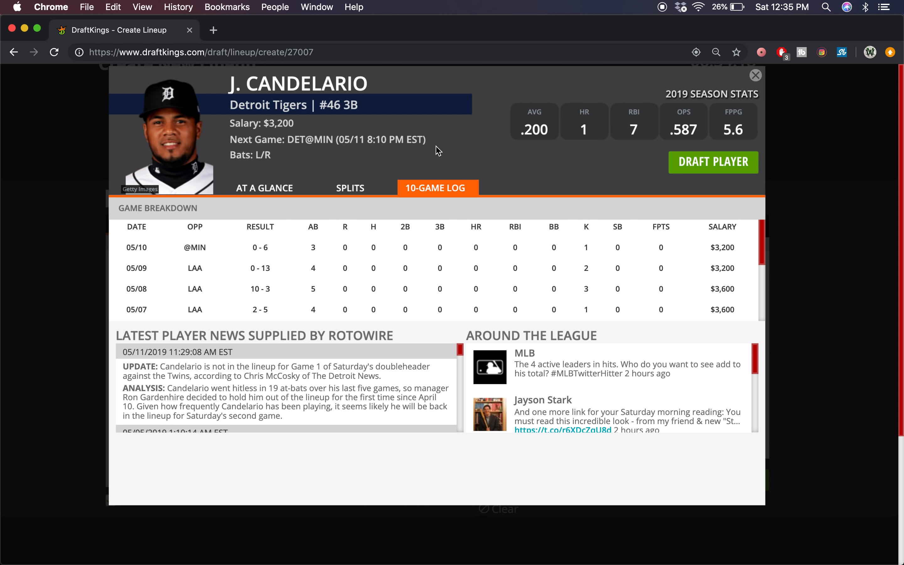
mouse_move(351, 278)
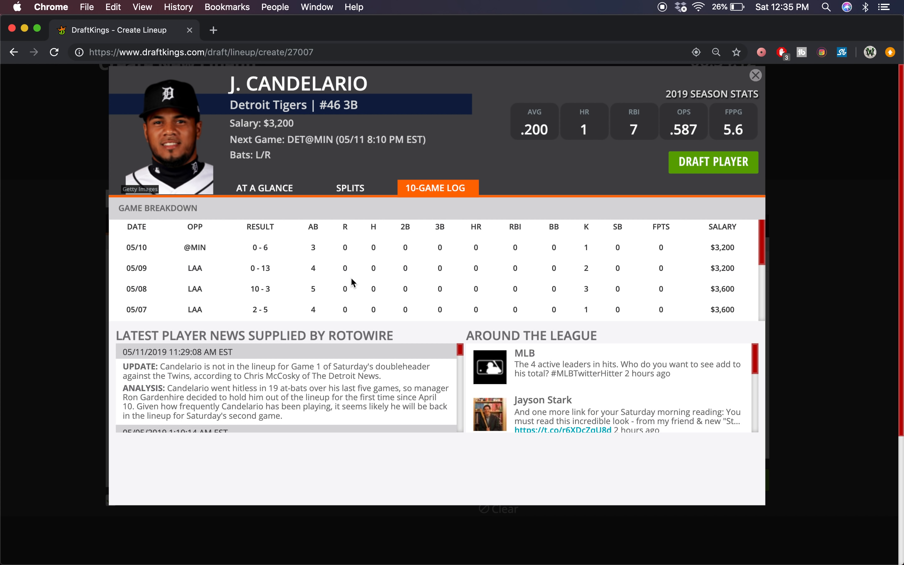
mouse_move(352, 287)
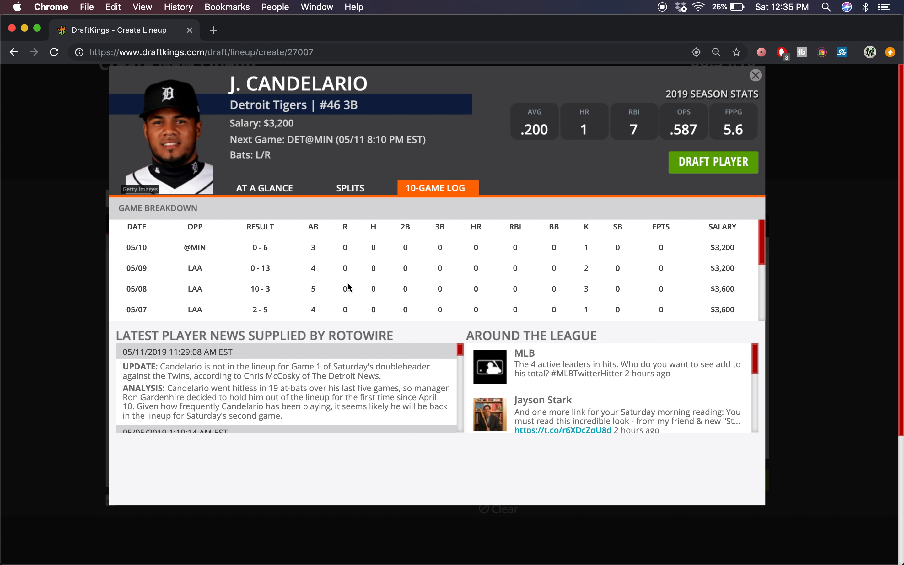
mouse_move(291, 124)
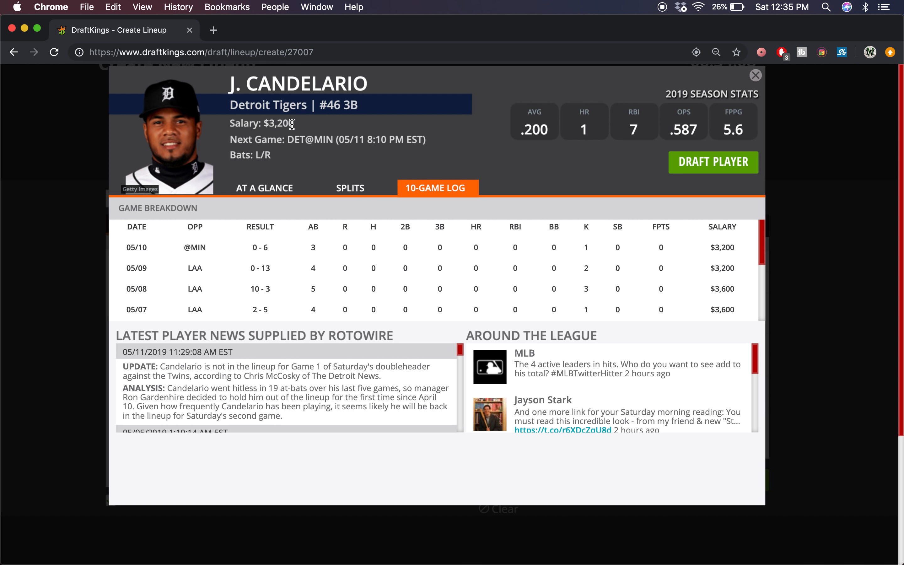
mouse_move(375, 157)
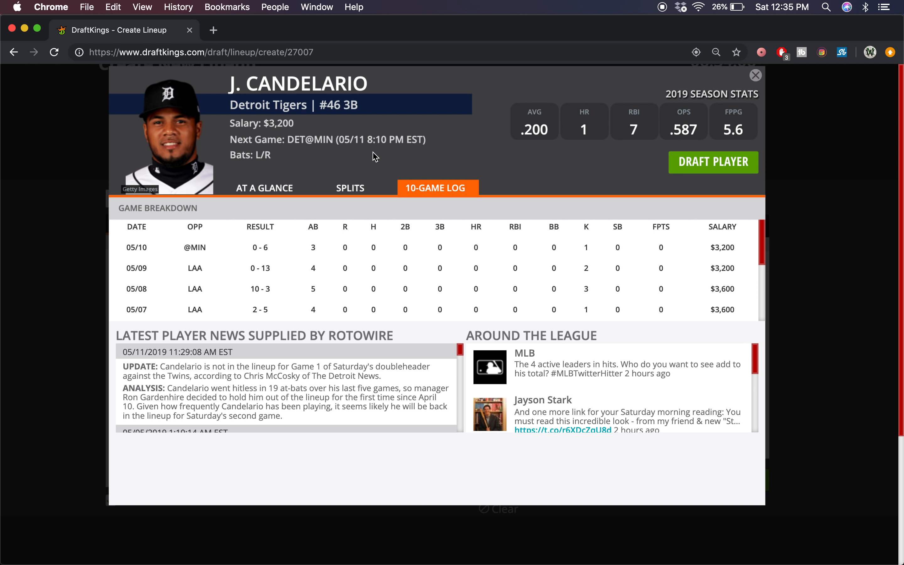
scroll("down", 3)
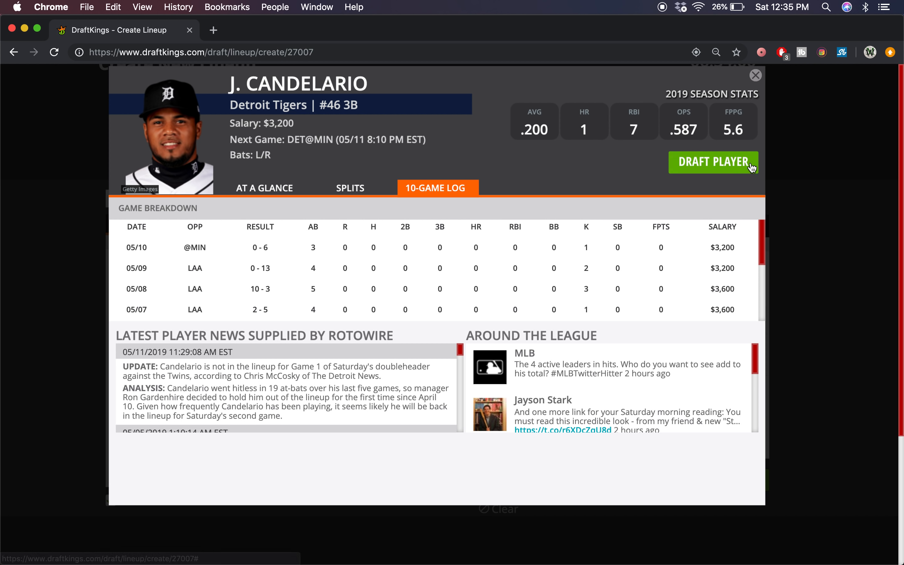
mouse_move(601, 158)
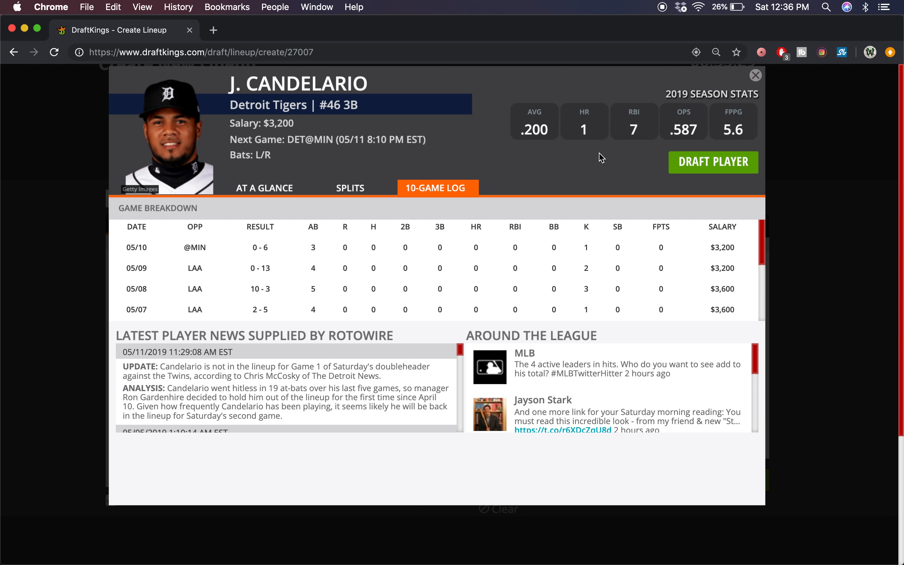
left_click(755, 74)
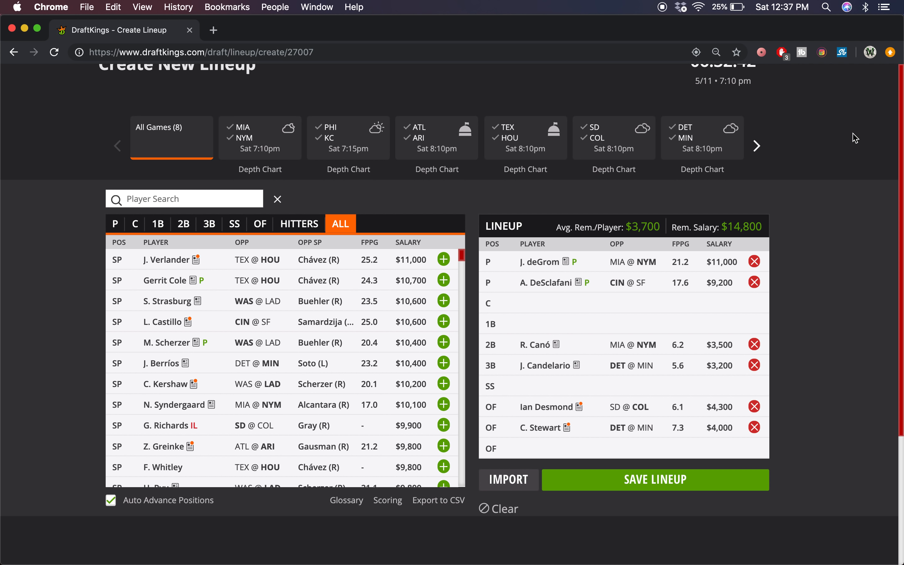
mouse_move(670, 10)
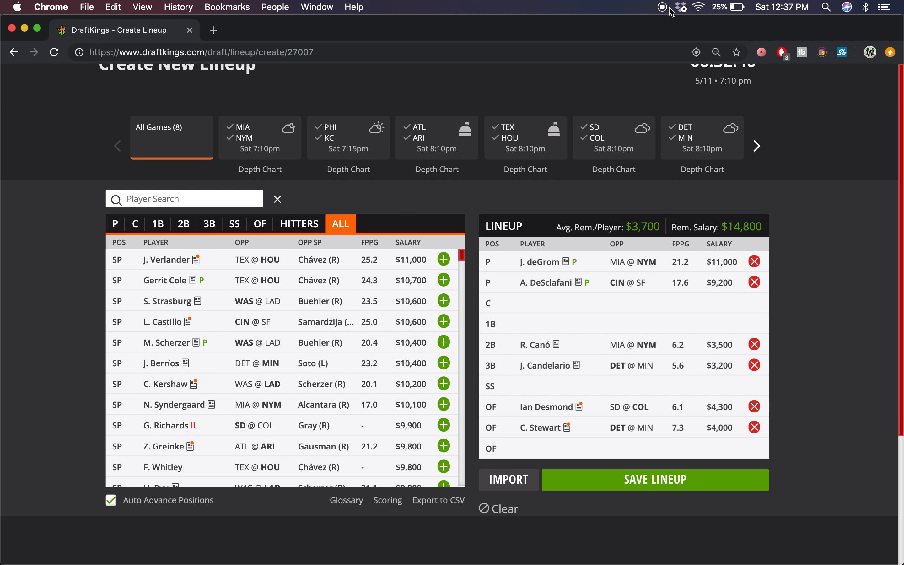